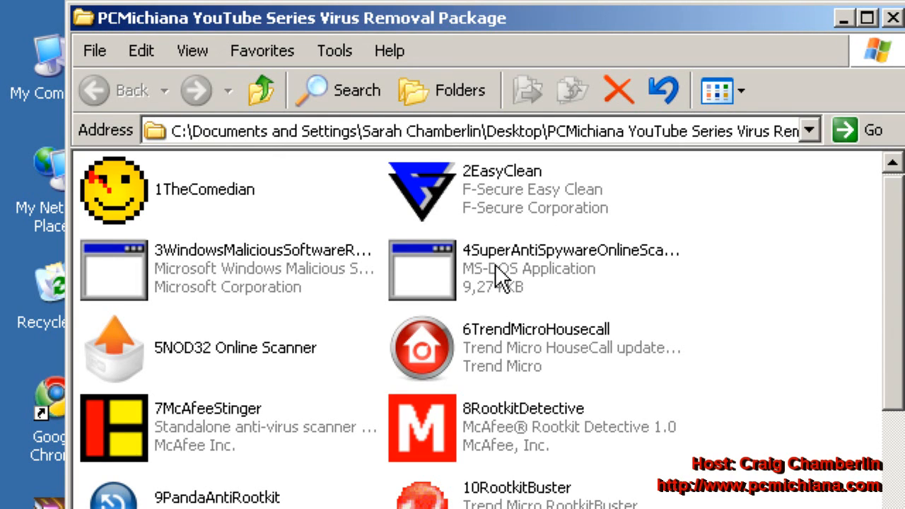
pyautogui.moveTo(495, 276)
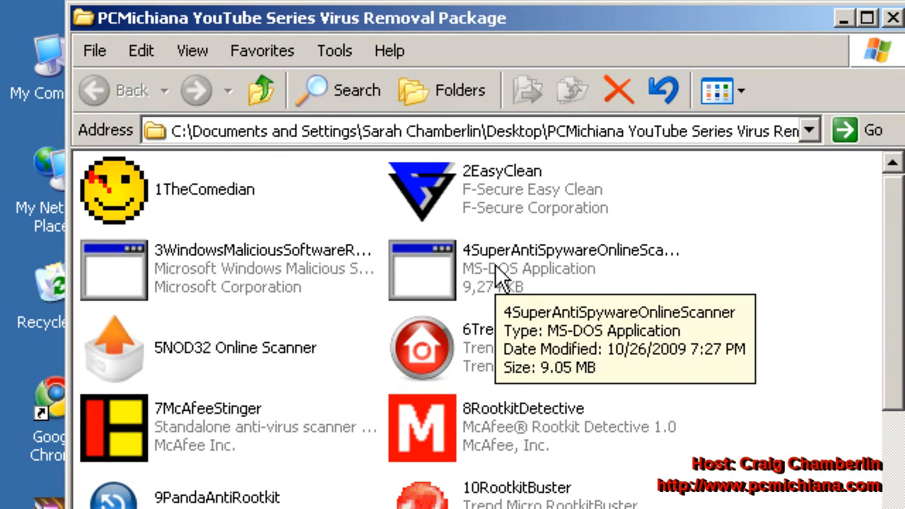
pyautogui.moveTo(283, 354)
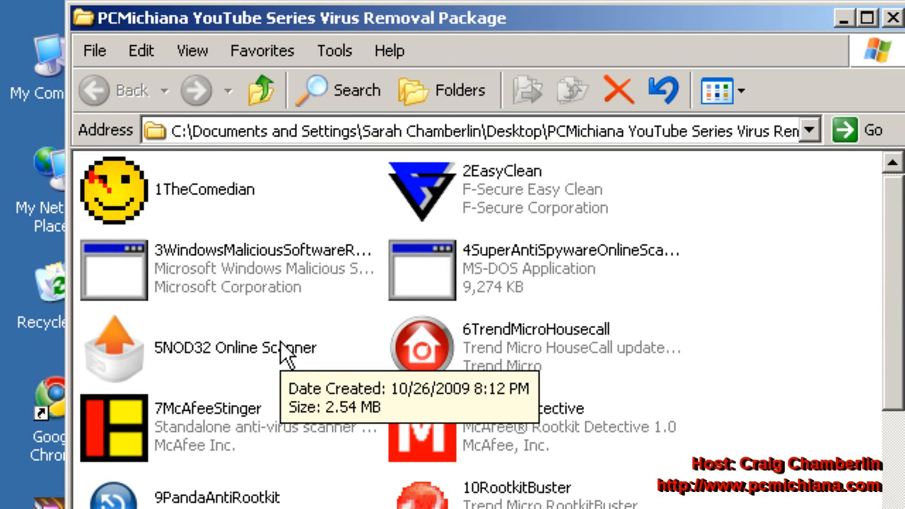
# Launch the 5NOD32 Online Scanner from the PCMichiana Virus Removal Package folder
pyautogui.doubleClick(113, 346)
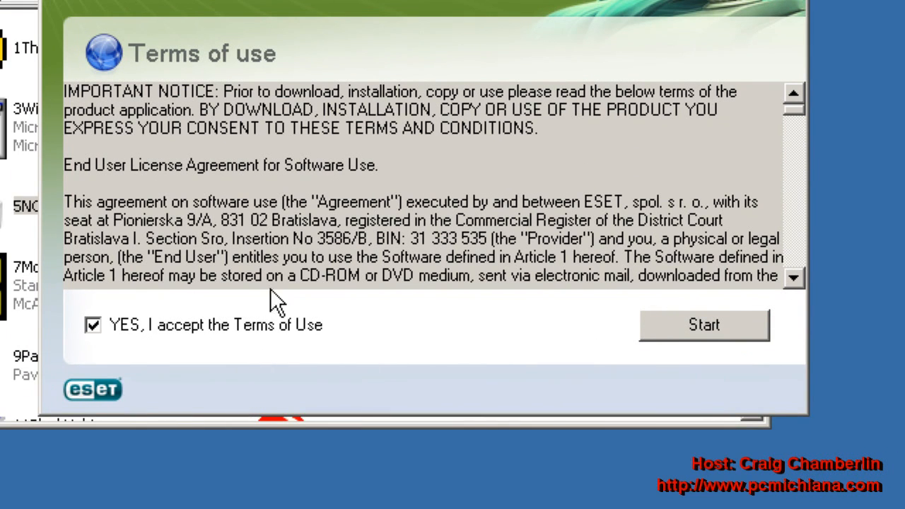
pyautogui.moveTo(284, 270)
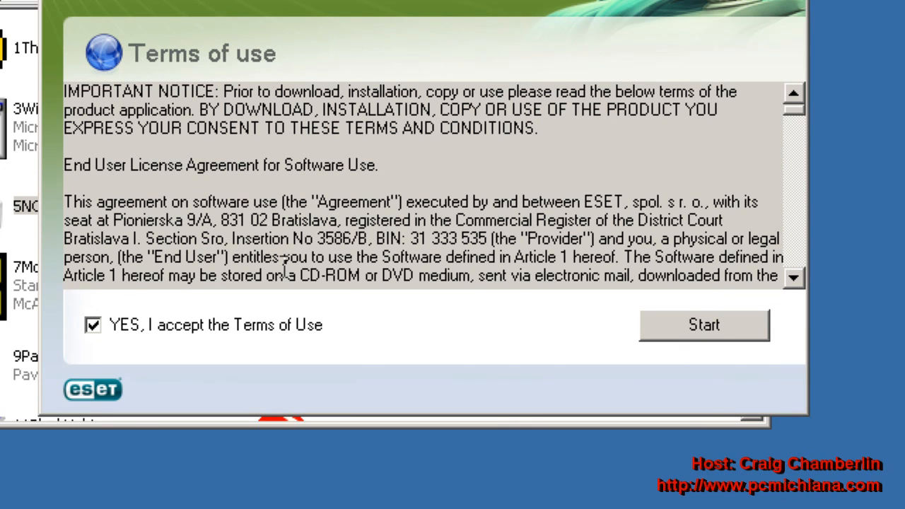
# Accept the Terms of Use and start downloading the scanner components
pyautogui.click(703, 325)
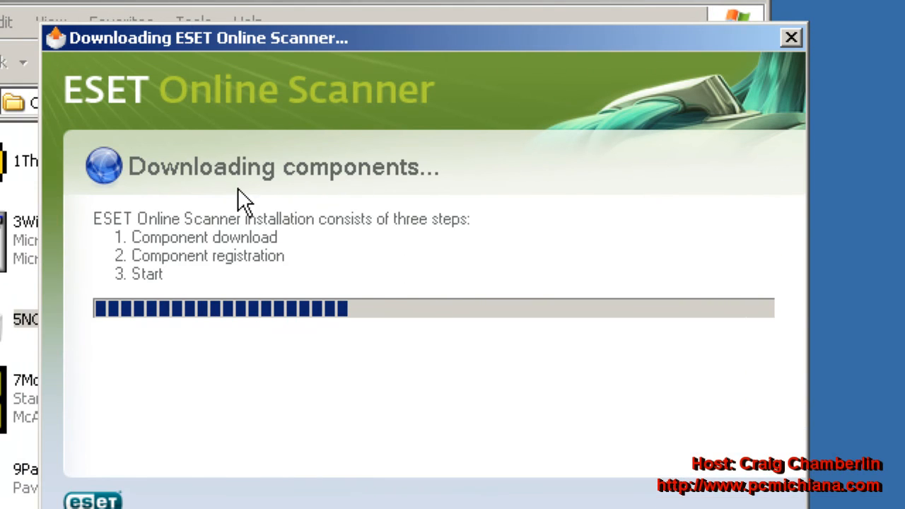
pyautogui.moveTo(297, 234)
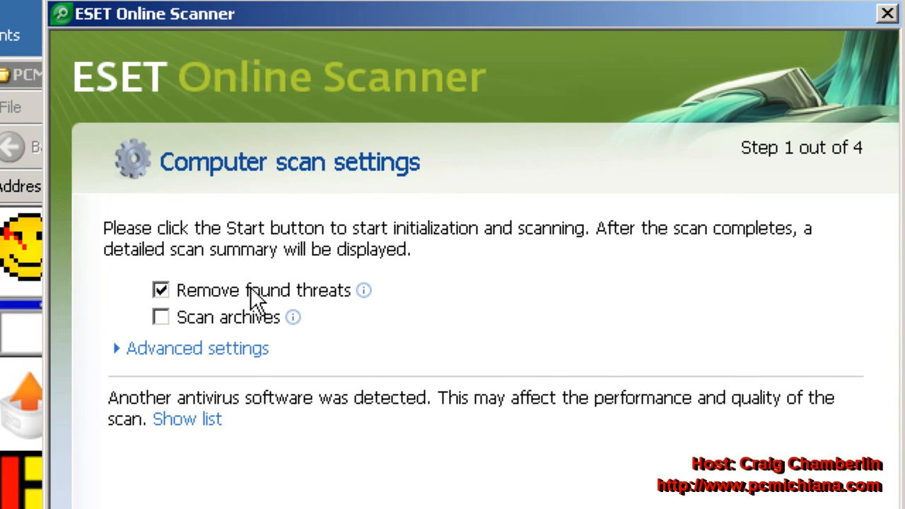
pyautogui.moveTo(260, 297)
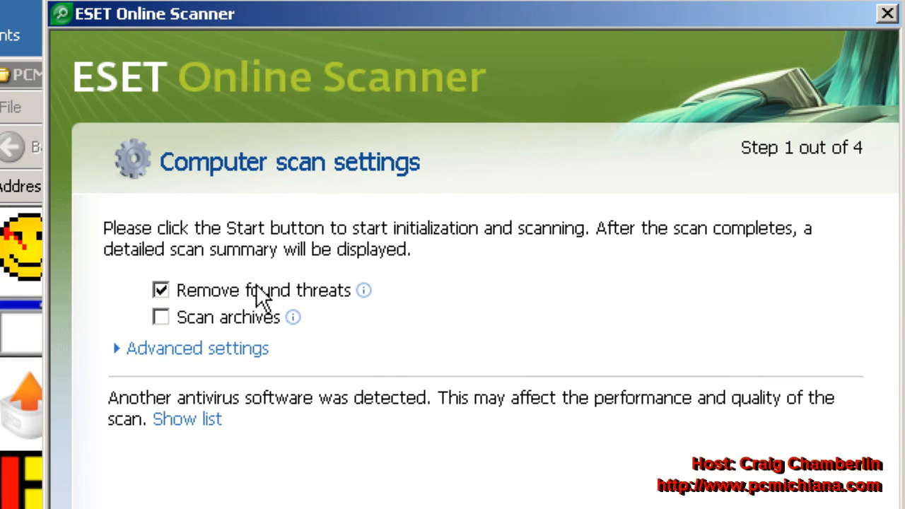
pyautogui.moveTo(260, 332)
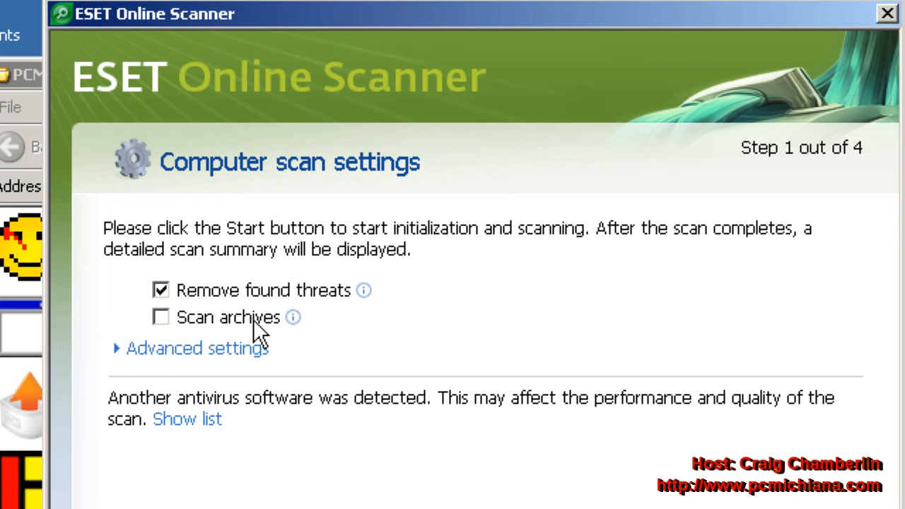
# Enable 'Scan archives' and run the scan, which checks 58,602 files with no threats
pyautogui.click(161, 317)
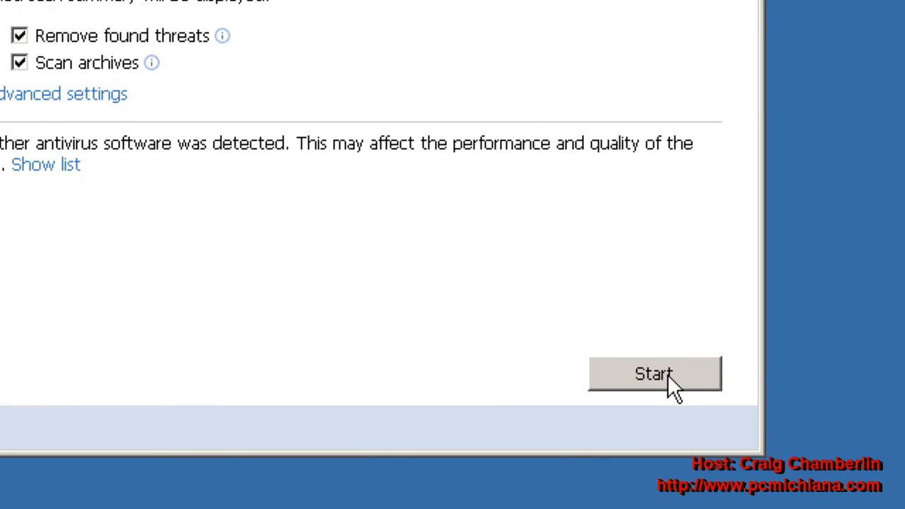
pyautogui.click(654, 374)
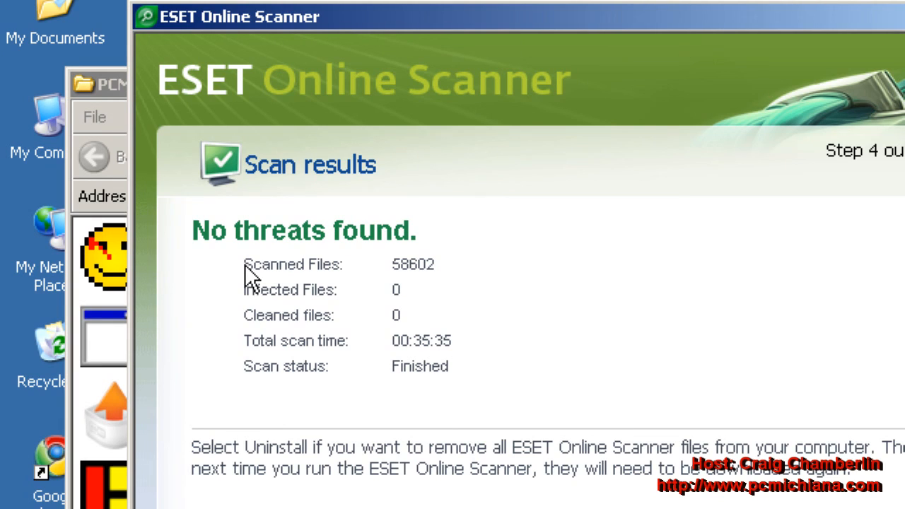
pyautogui.moveTo(428, 364)
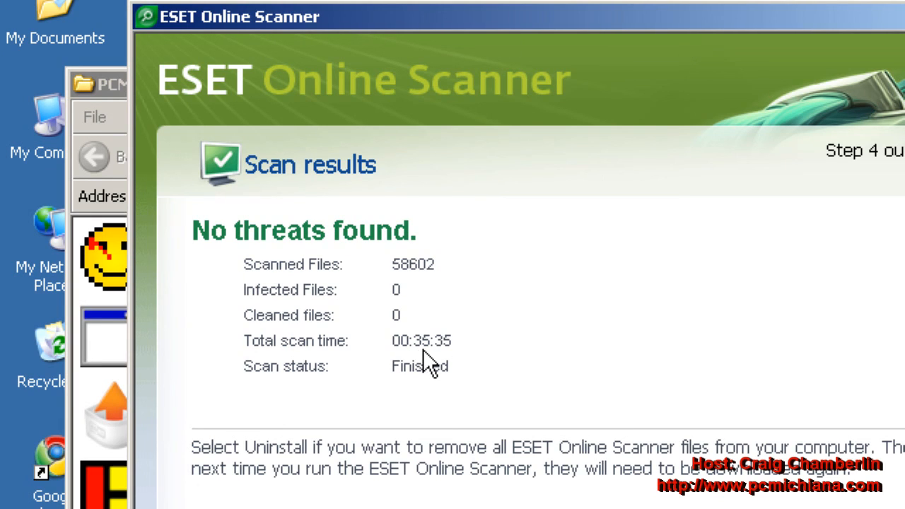
pyautogui.moveTo(413, 357)
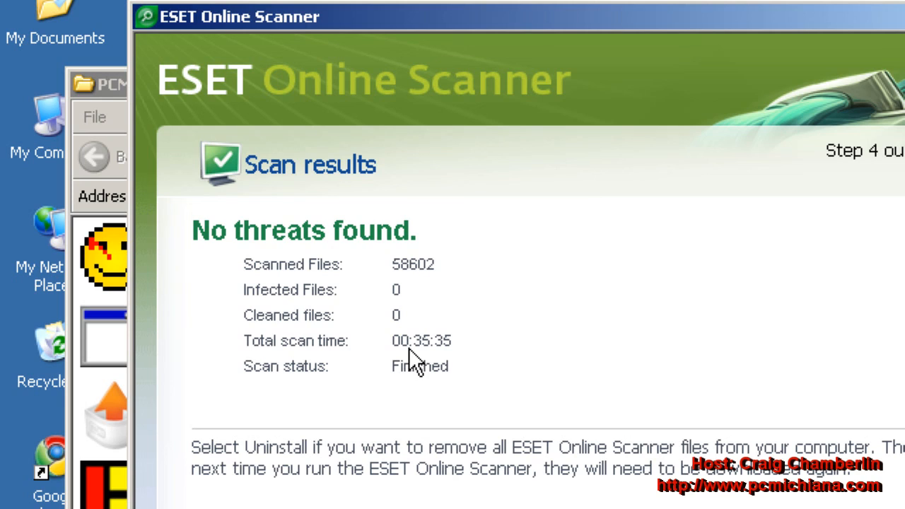
pyautogui.moveTo(416, 350)
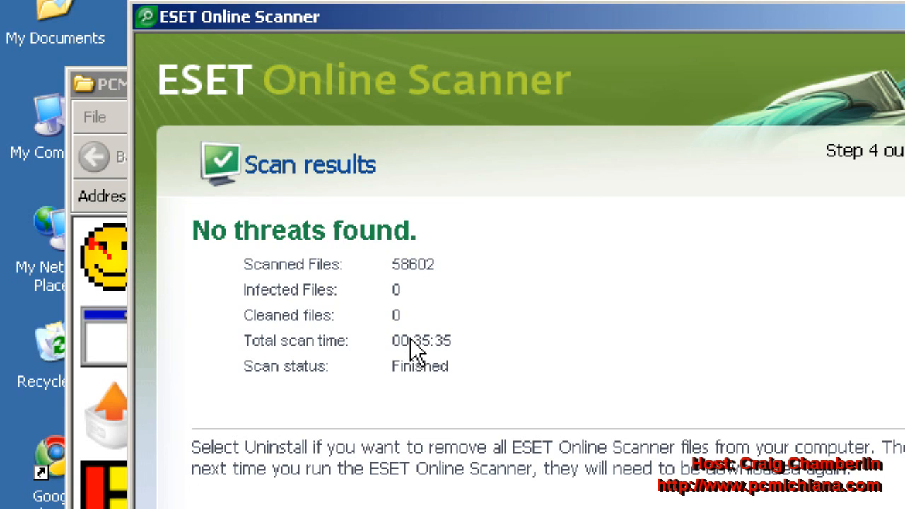
pyautogui.moveTo(442, 297)
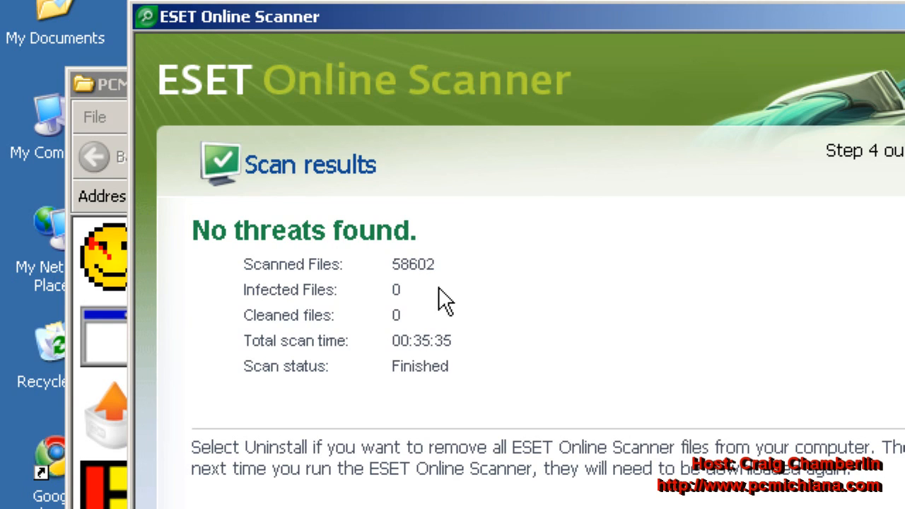
pyautogui.moveTo(437, 304)
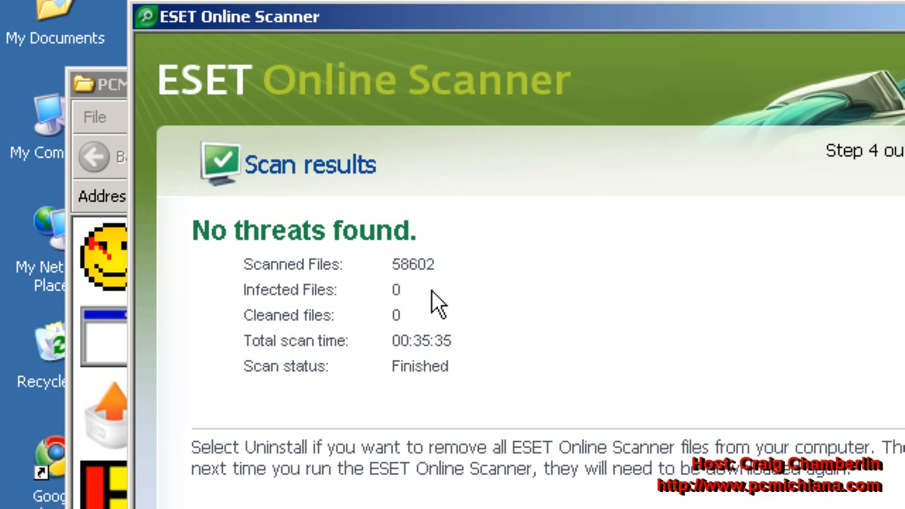
pyautogui.moveTo(403, 304)
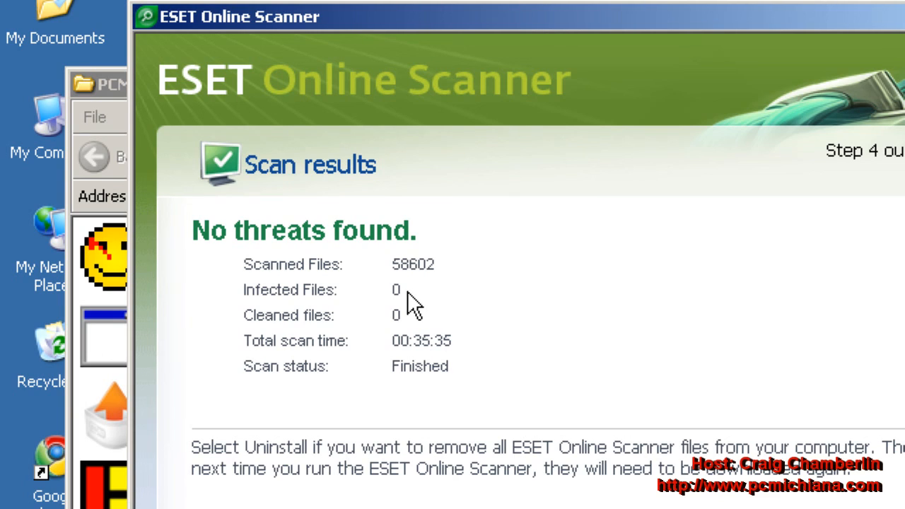
pyautogui.moveTo(443, 343)
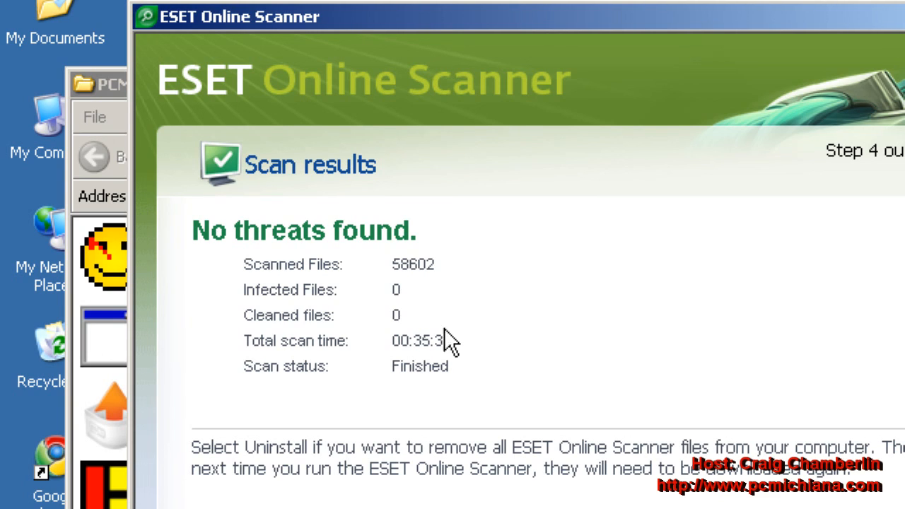
pyautogui.scroll(-3)
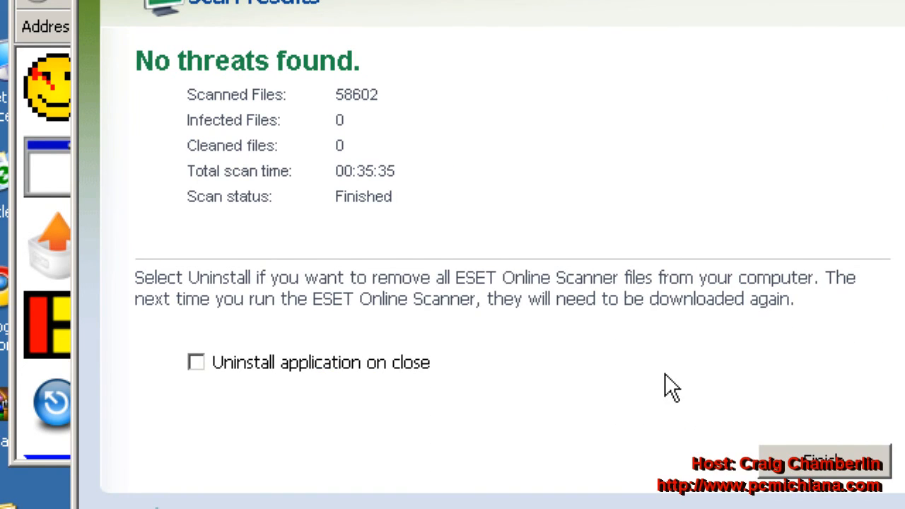
pyautogui.moveTo(651, 353)
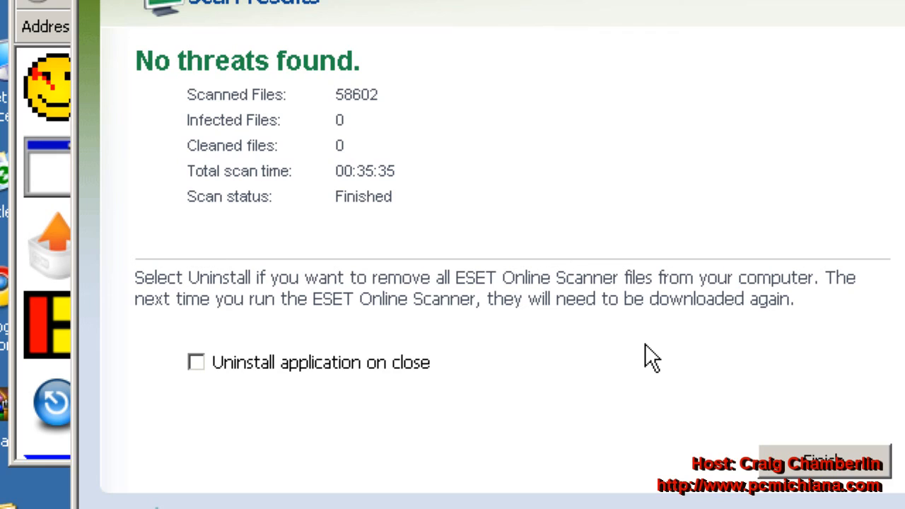
pyautogui.moveTo(631, 356)
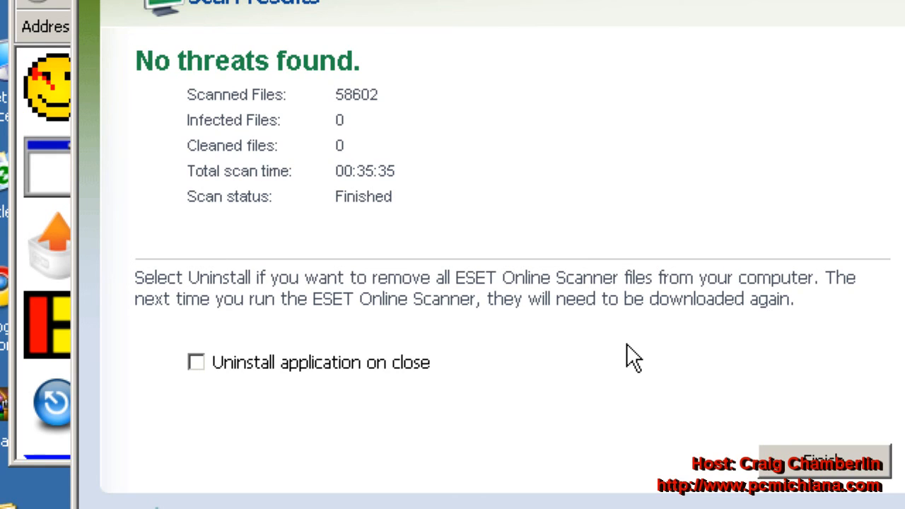
pyautogui.moveTo(622, 360)
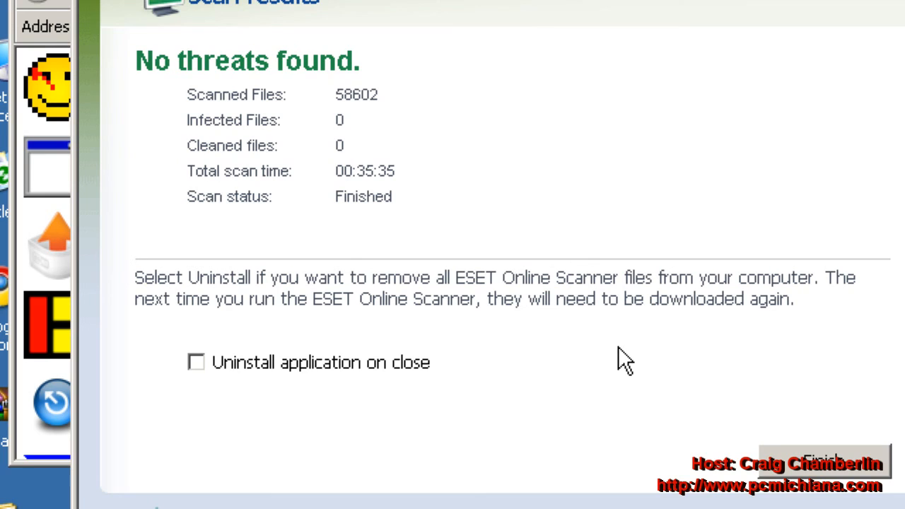
pyautogui.moveTo(596, 346)
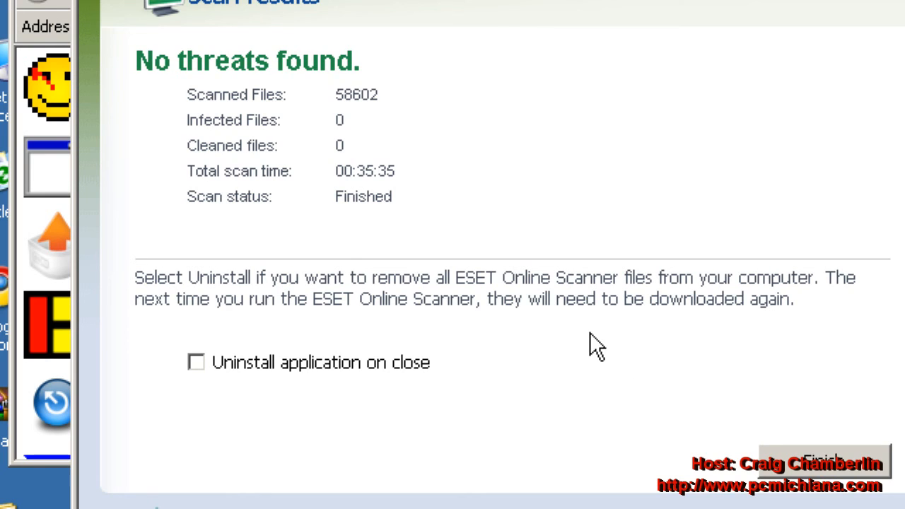
pyautogui.moveTo(604, 343)
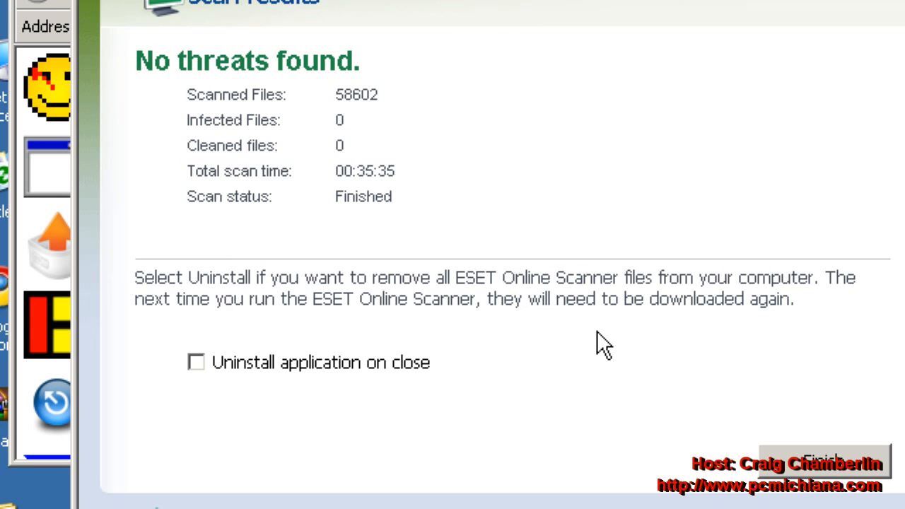
pyautogui.moveTo(600, 345)
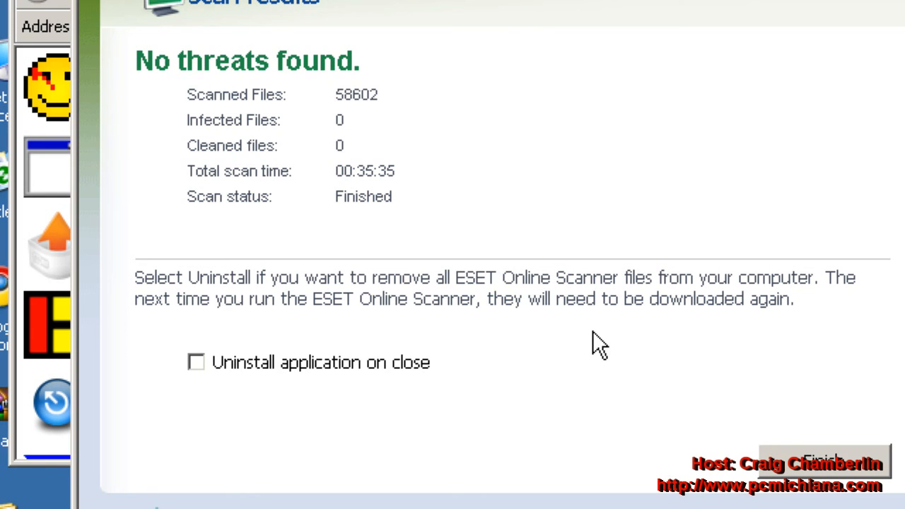
pyautogui.moveTo(629, 334)
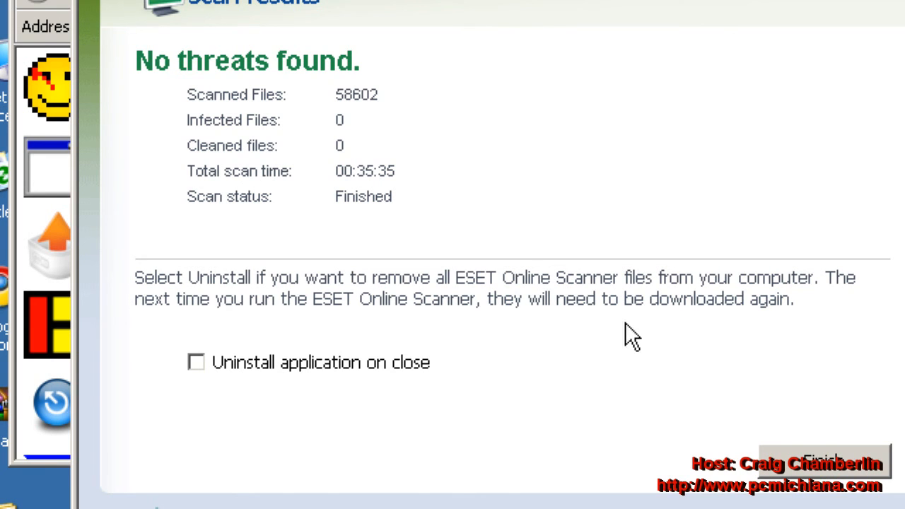